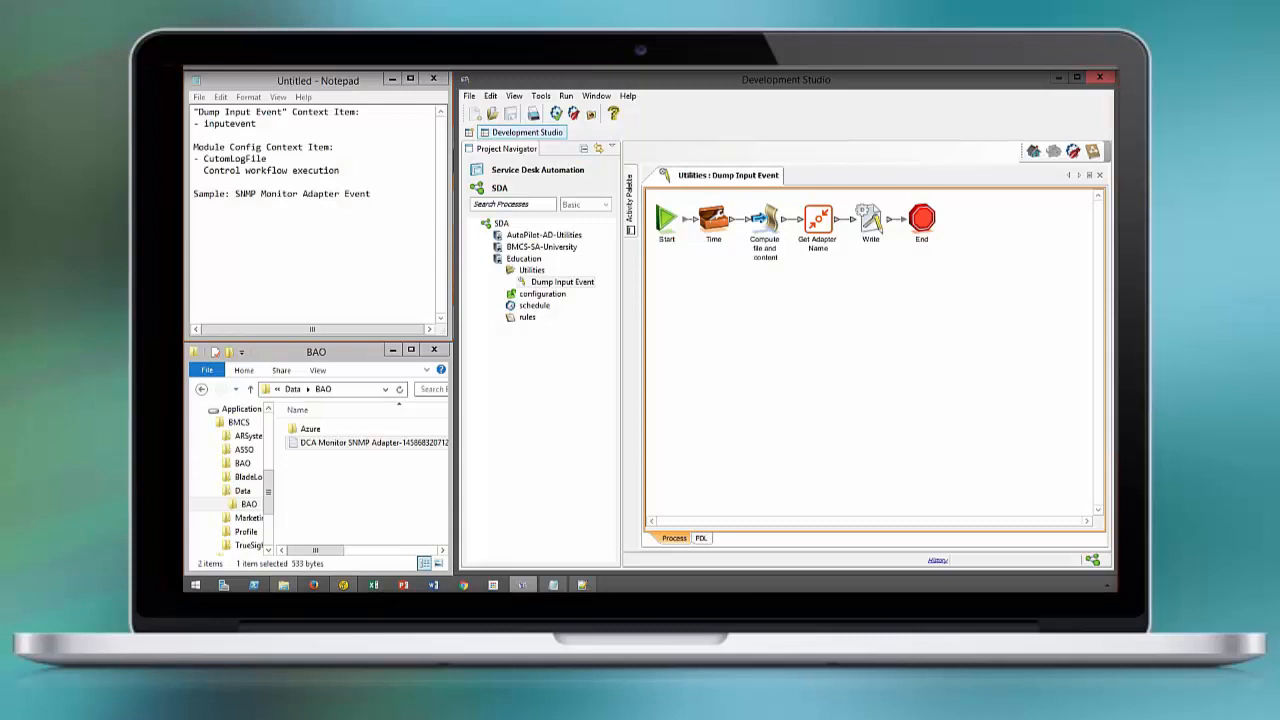
# - Add a static value item named CutomLogFile under Defaults in the module configuration and save it
pyautogui.doubleClick(542, 293)
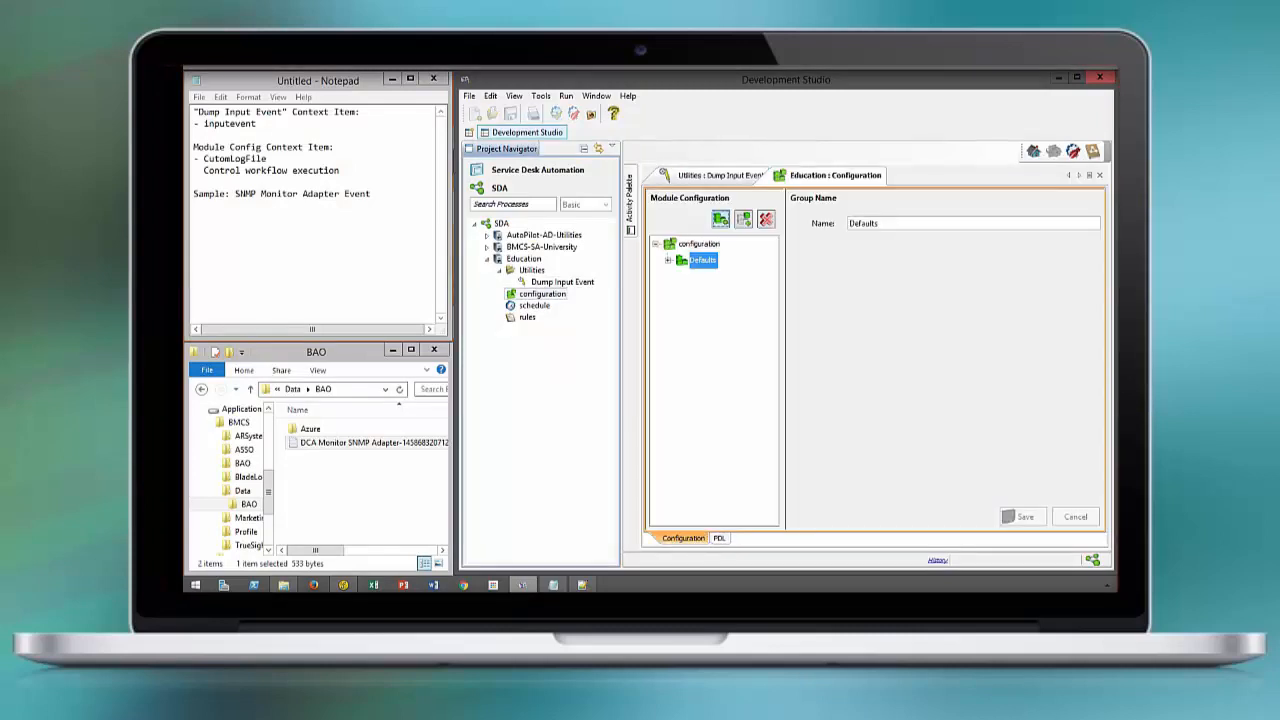
pyautogui.click(668, 260)
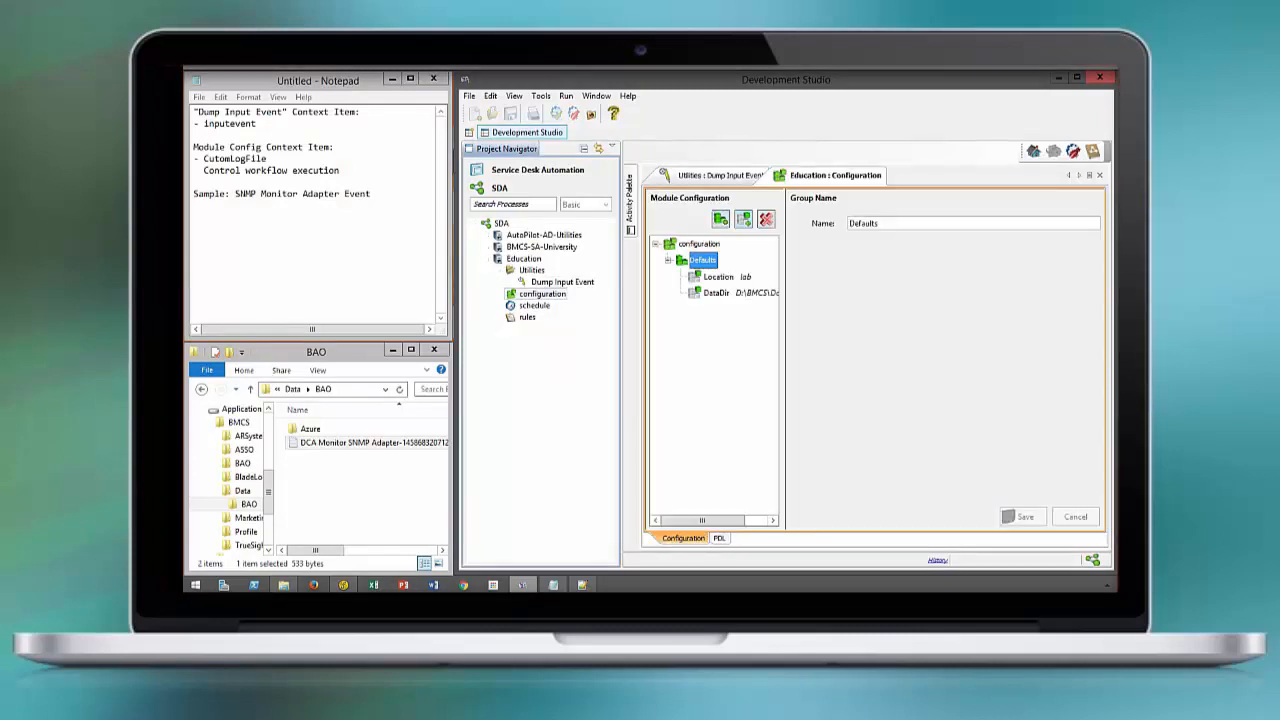
pyautogui.click(720, 218)
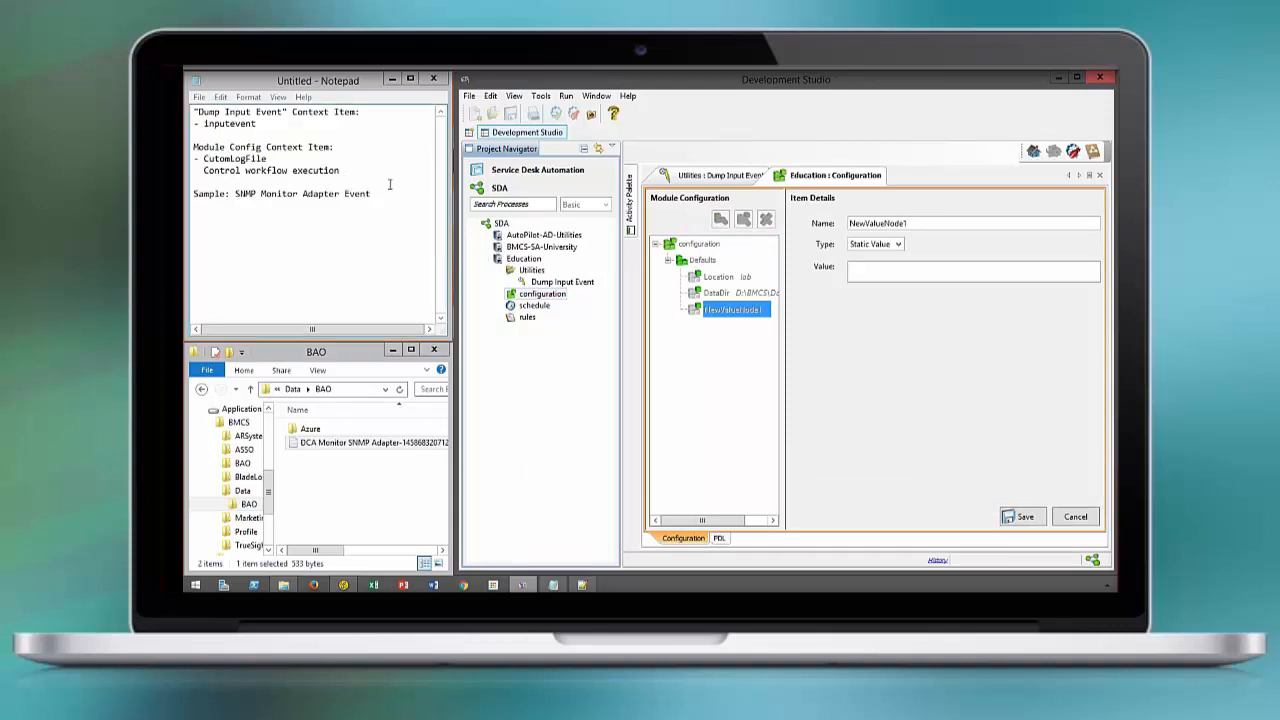
pyautogui.doubleClick(233, 158)
pyautogui.write('tru')
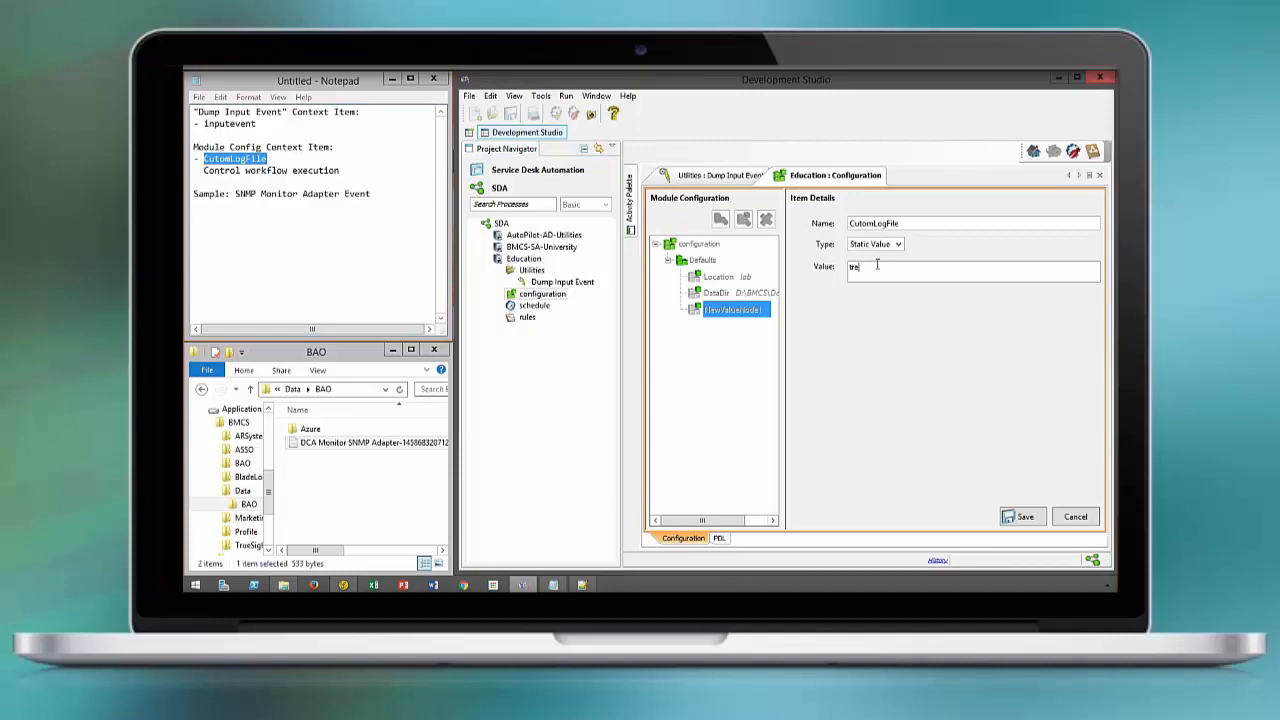
pyautogui.click(720, 175)
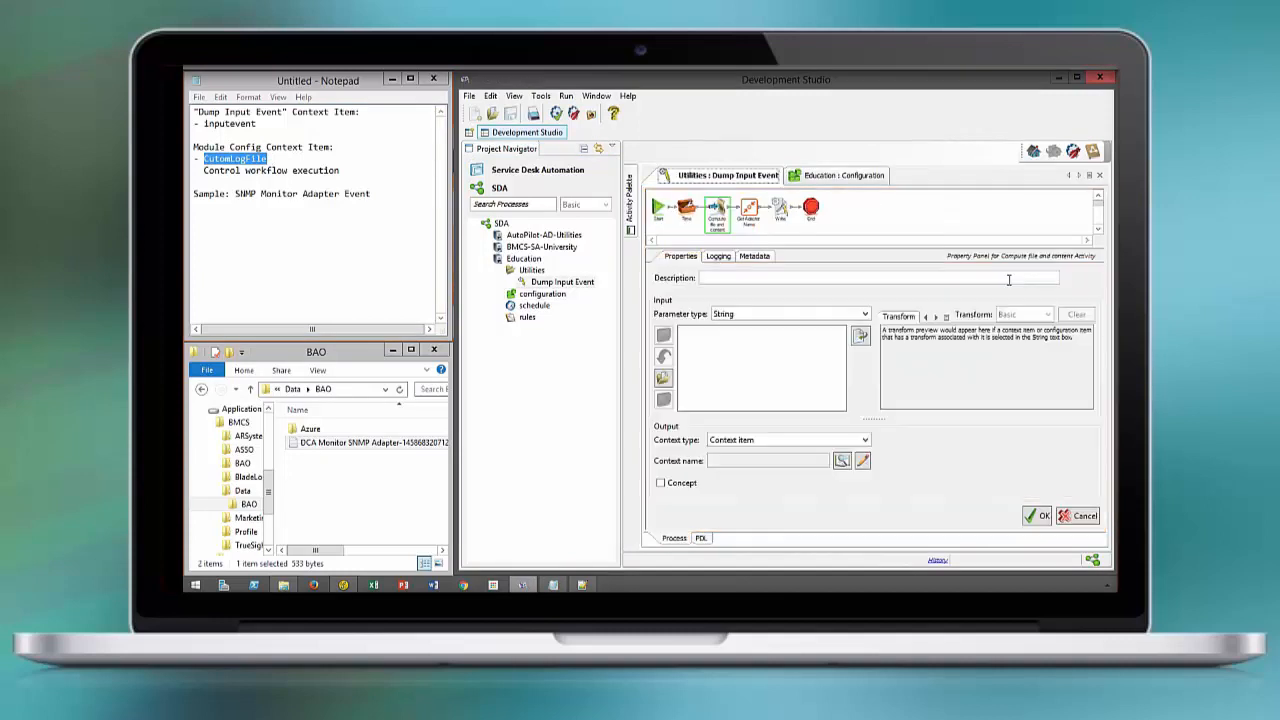
# - Map module configuration CutomLogFile to new context 'aux custom log file', described 'Control Workflow'
pyautogui.click(789, 313)
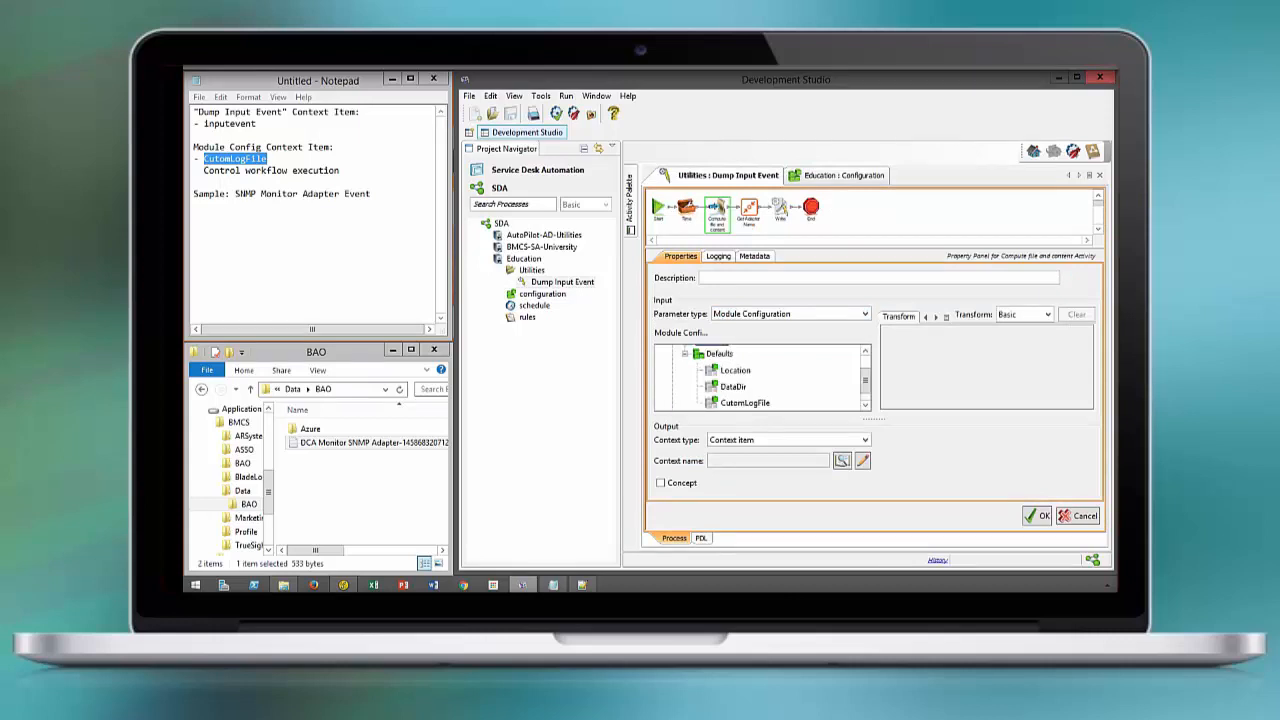
pyautogui.scroll(-3)
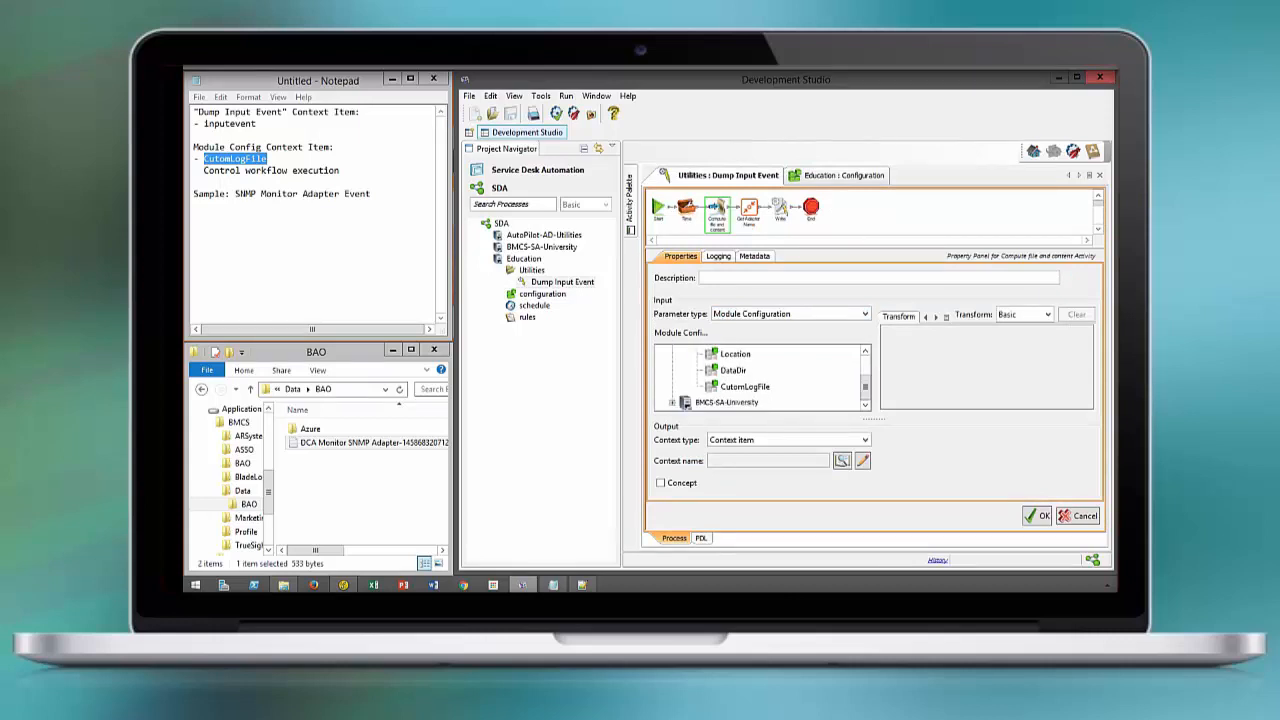
pyautogui.click(745, 387)
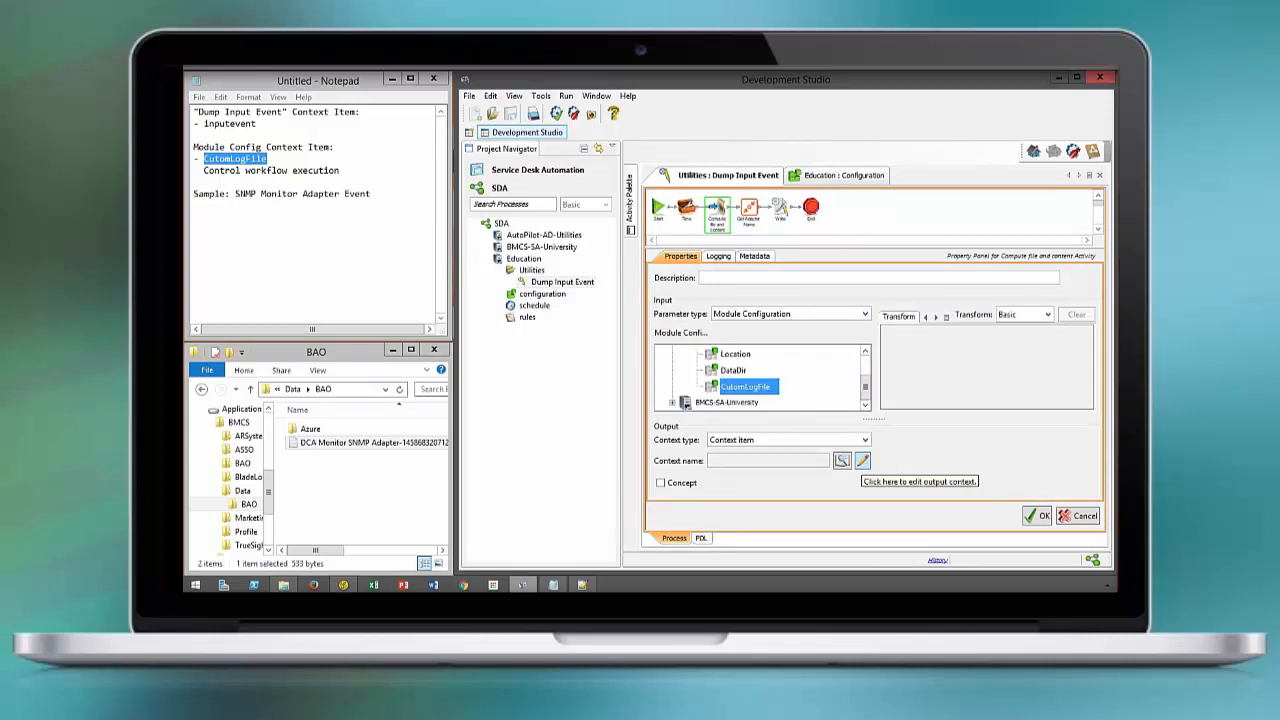
pyautogui.click(862, 460)
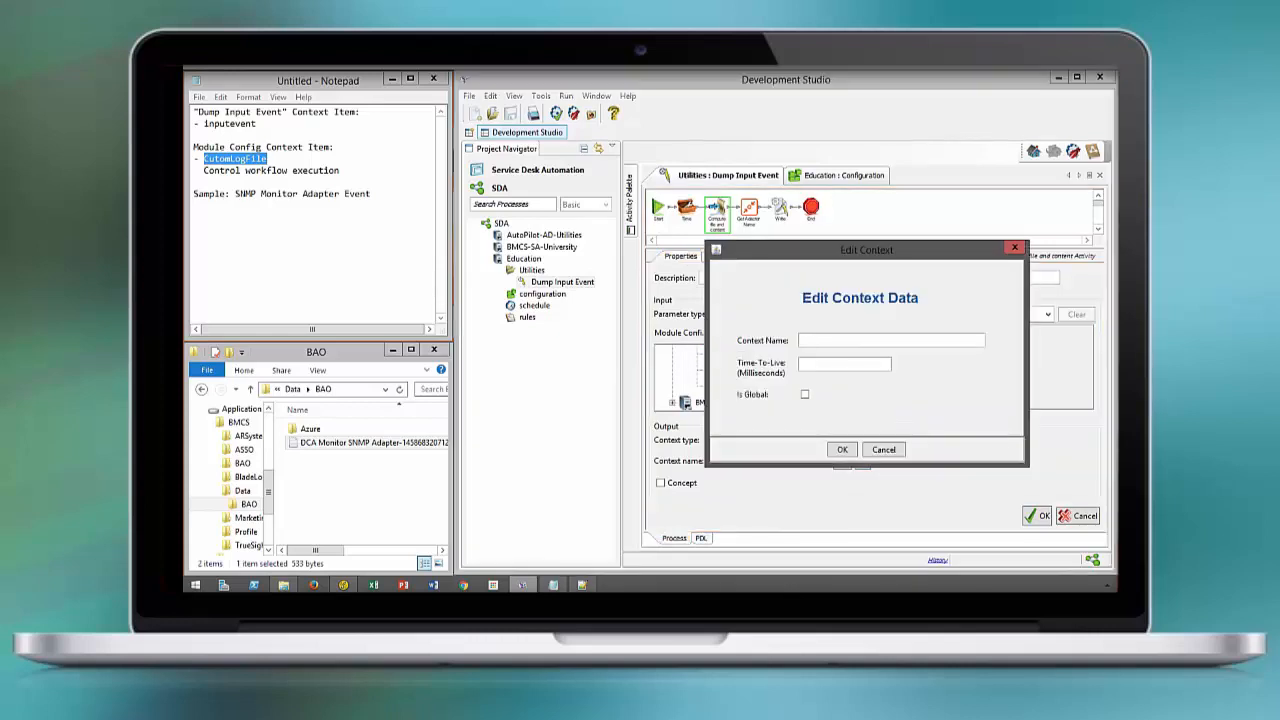
pyautogui.write('aux cus')
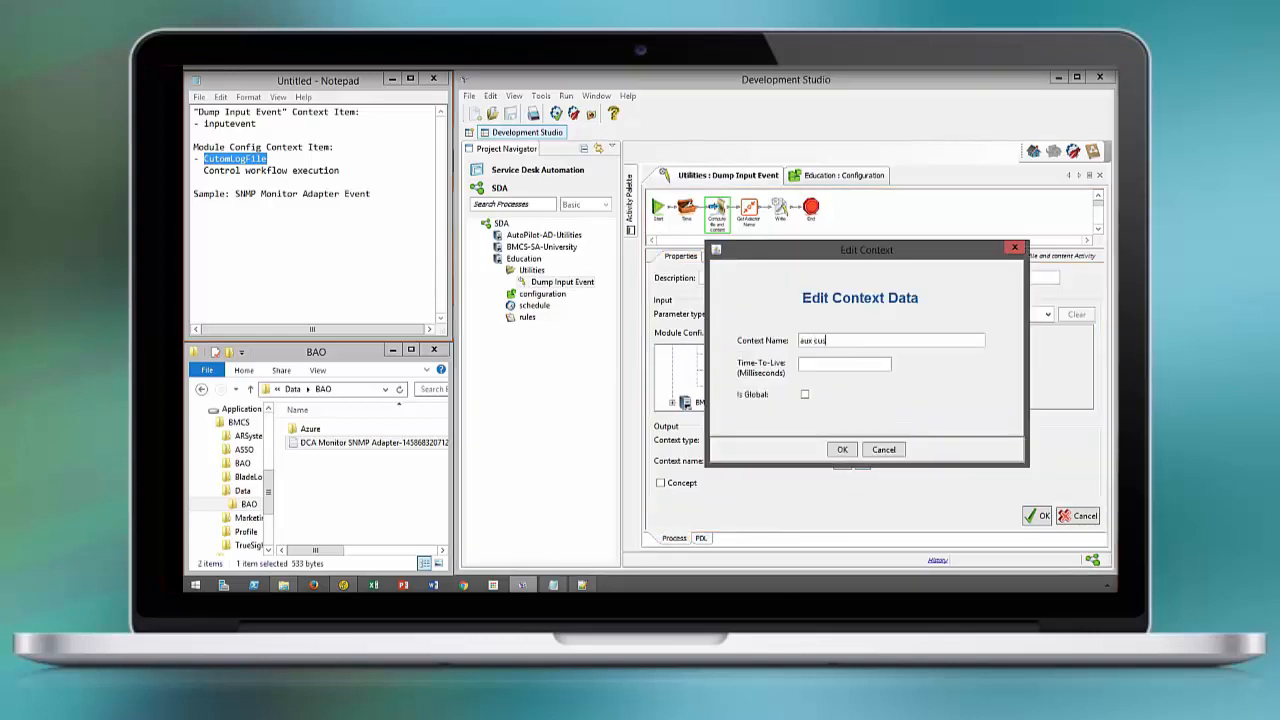
pyautogui.write('tom log')
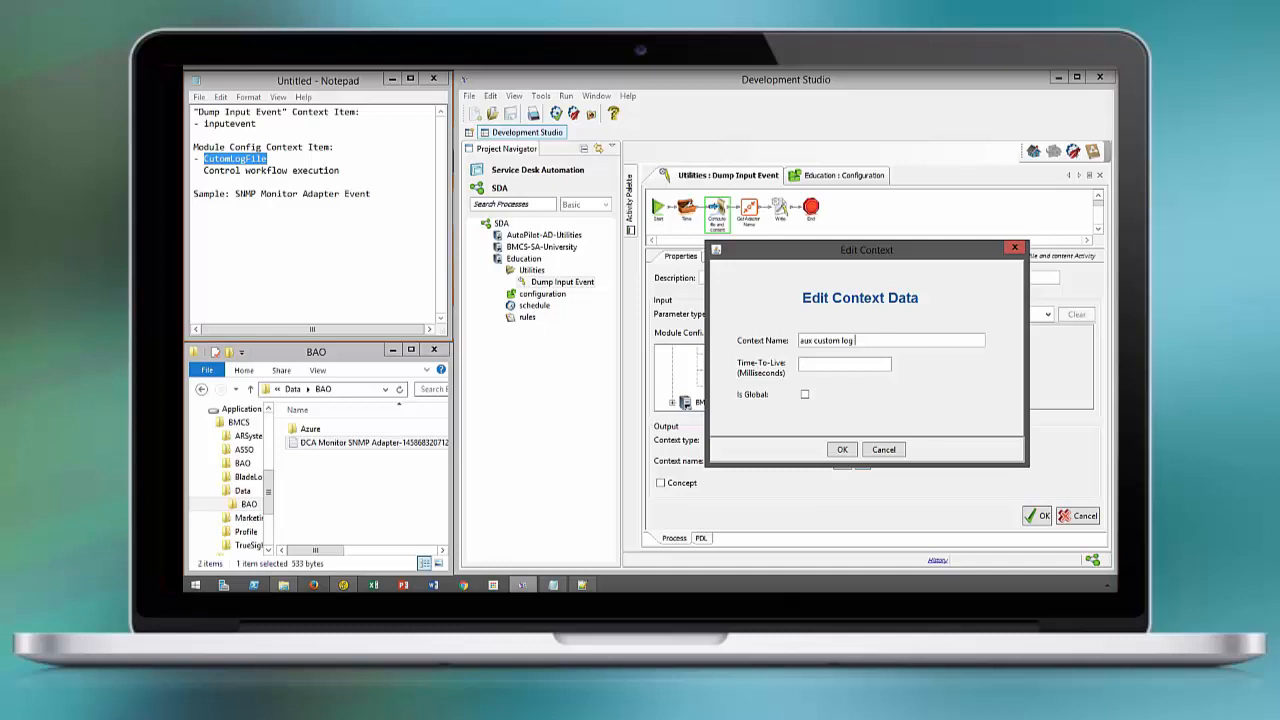
pyautogui.click(841, 449)
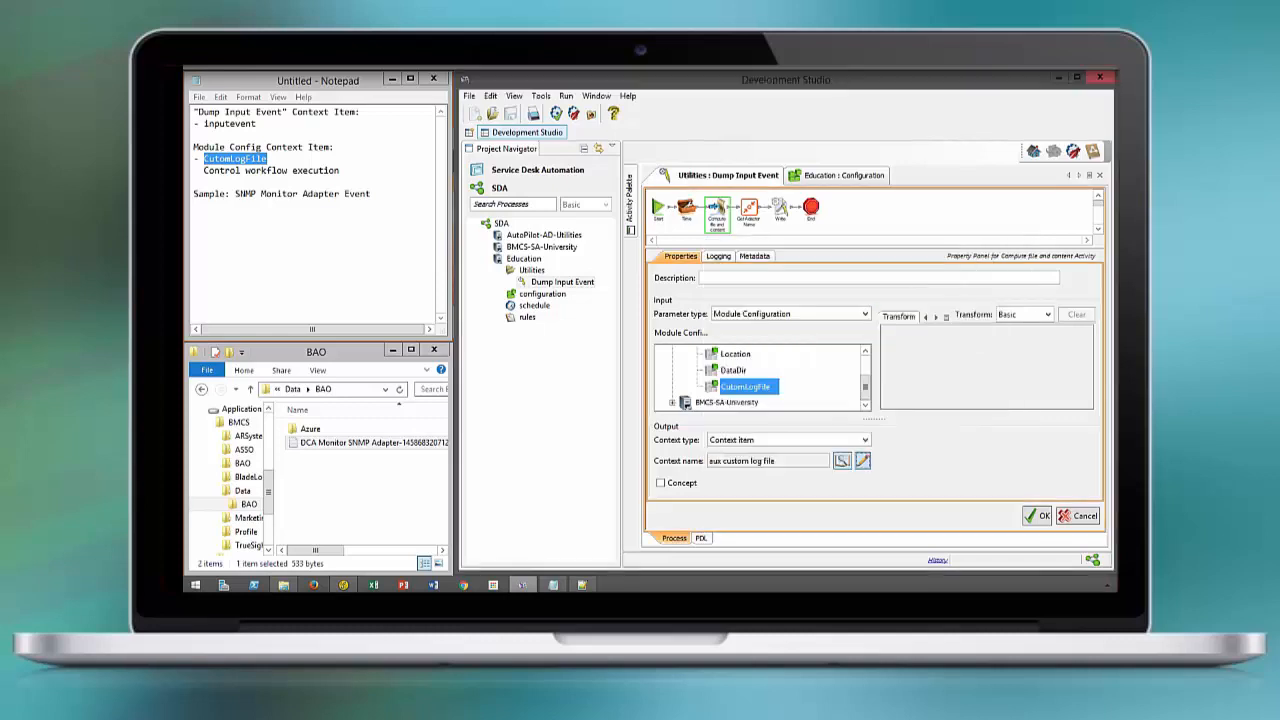
pyautogui.write('Control Workflow Execution')
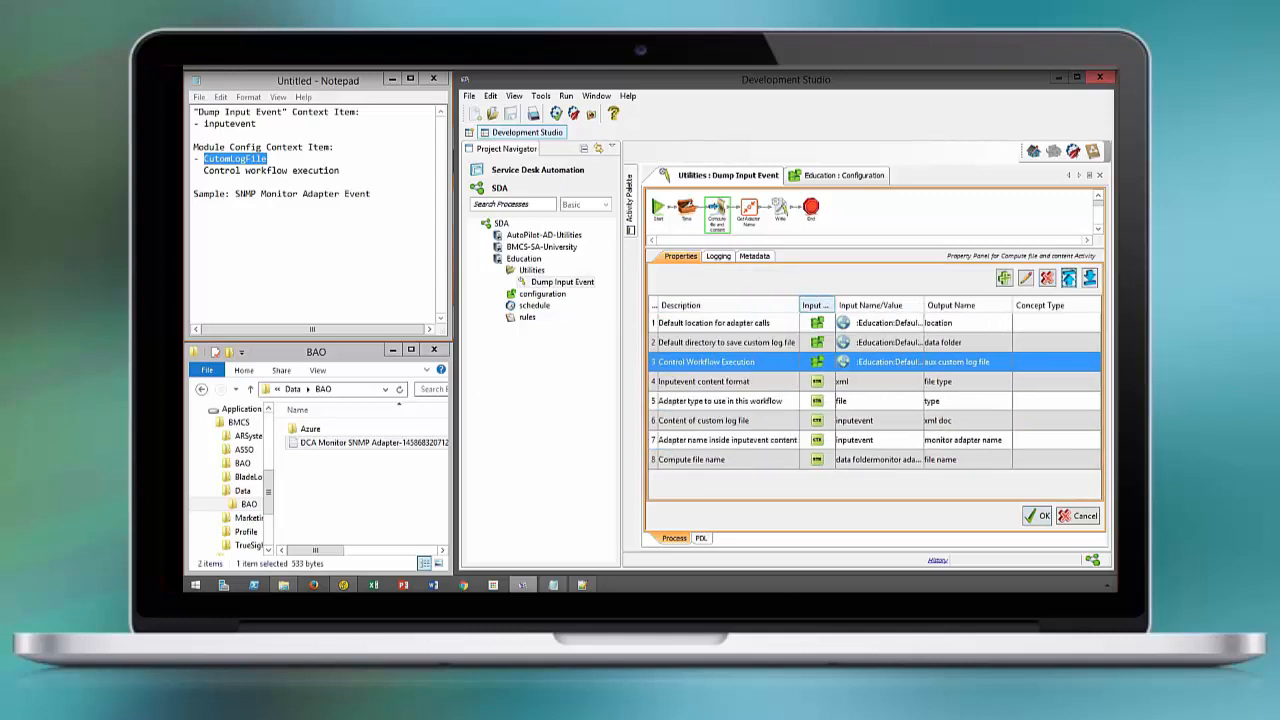
pyautogui.click(1038, 515)
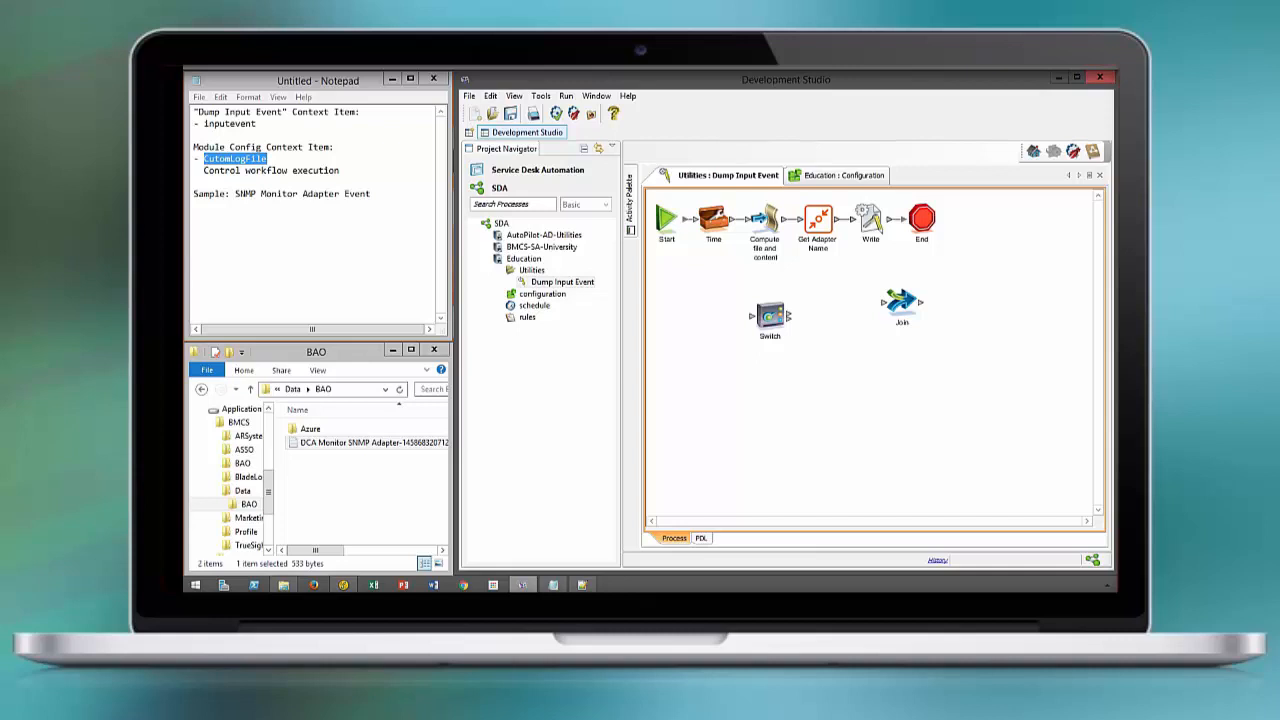
# - Route the Log File? switch's Yes branch through Write and the No branch straight to Join
pyautogui.moveTo(870, 220); pyautogui.dragTo(847, 348)
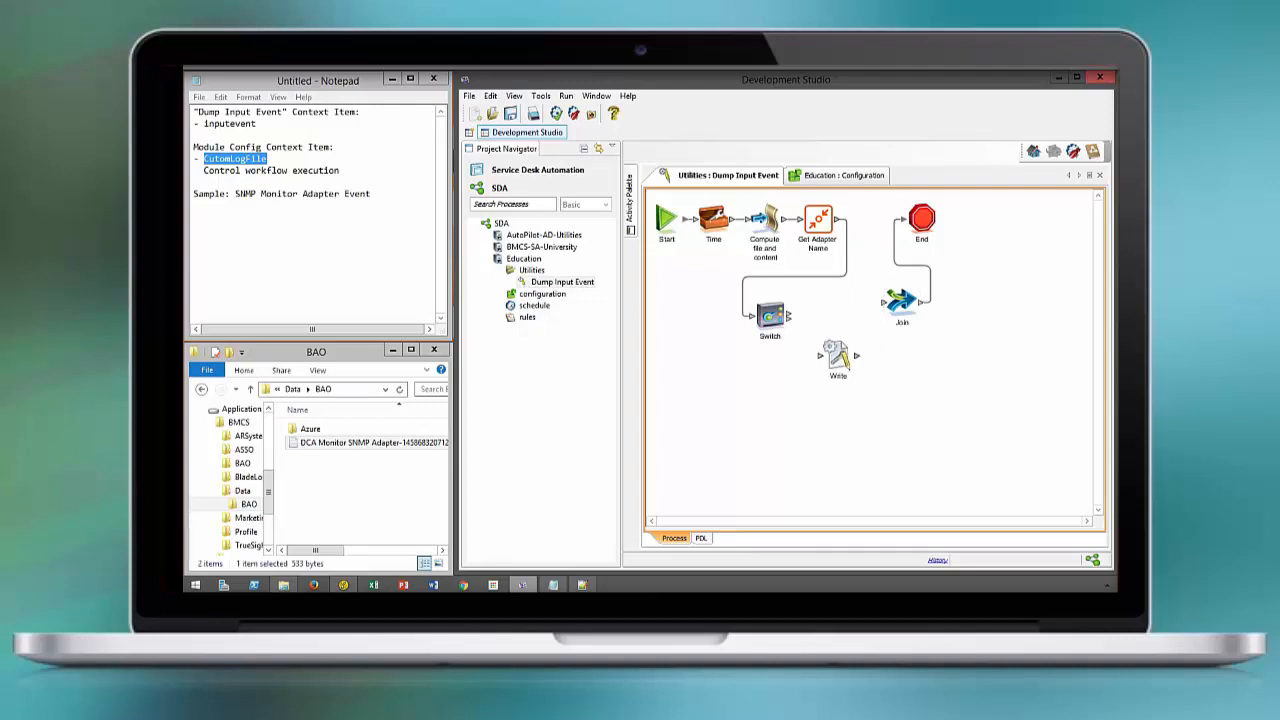
pyautogui.click(837, 360)
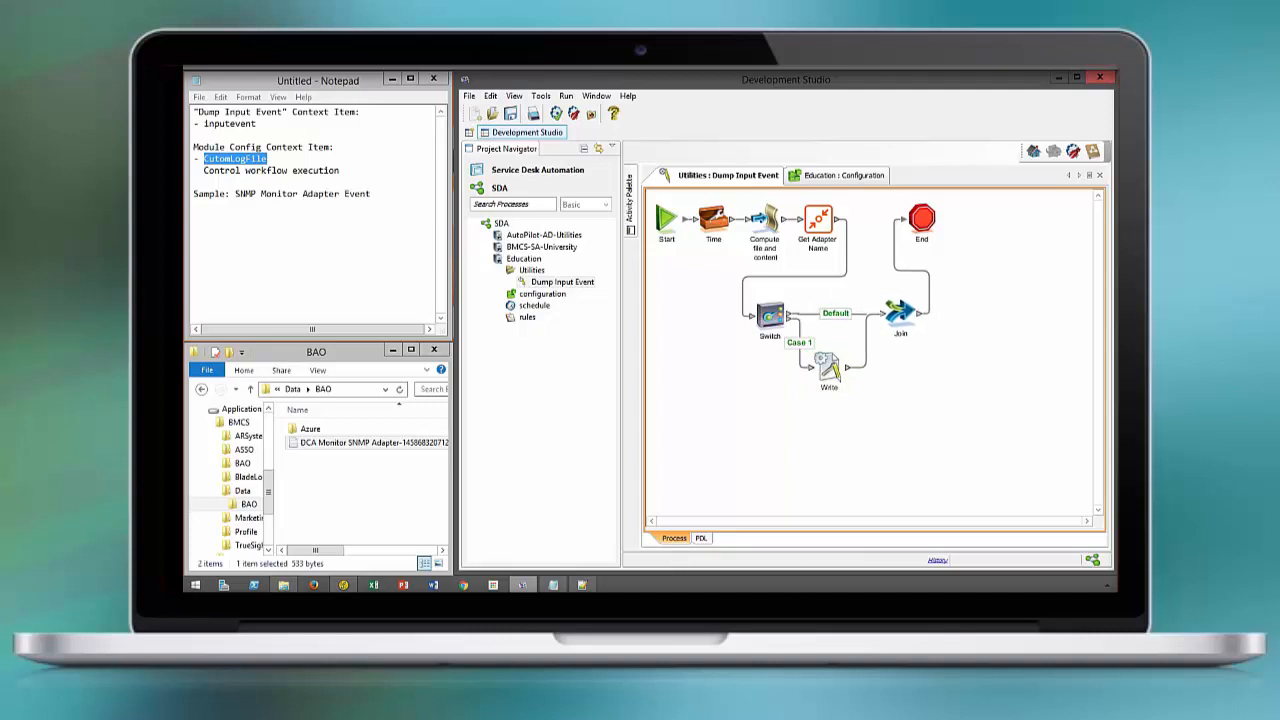
pyautogui.click(900, 314)
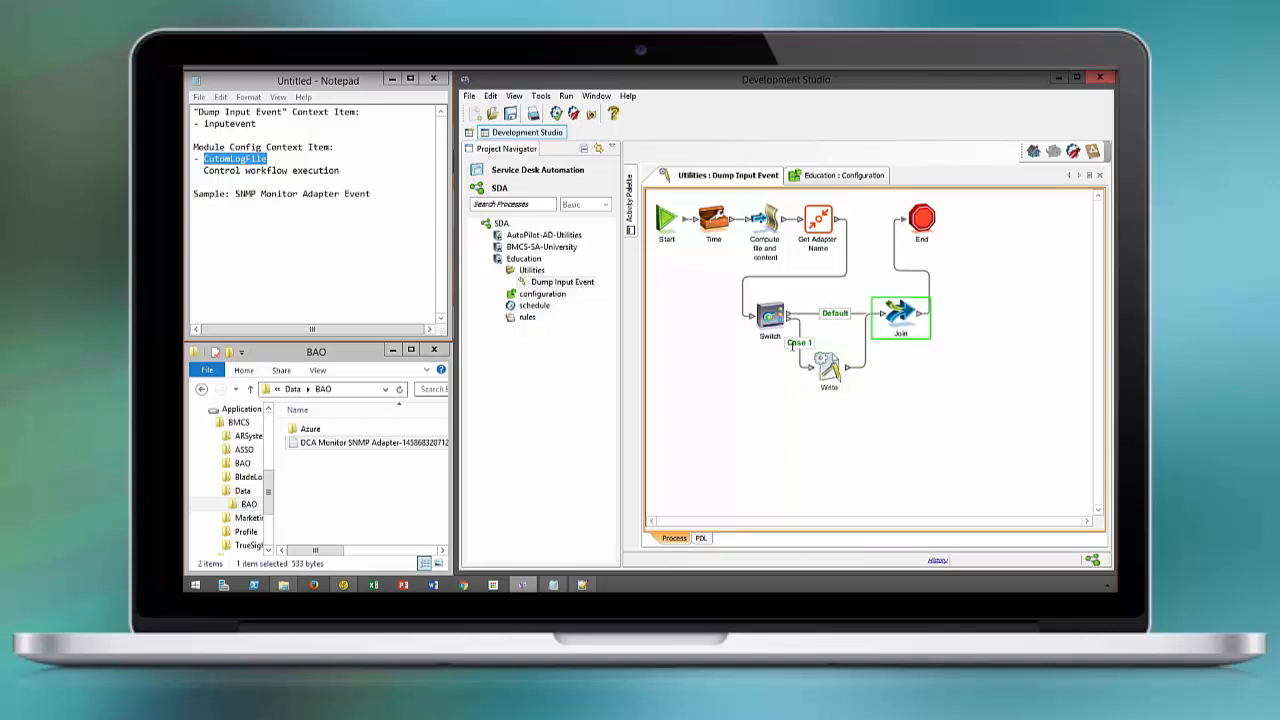
pyautogui.moveTo(830, 370)
pyautogui.write('No')
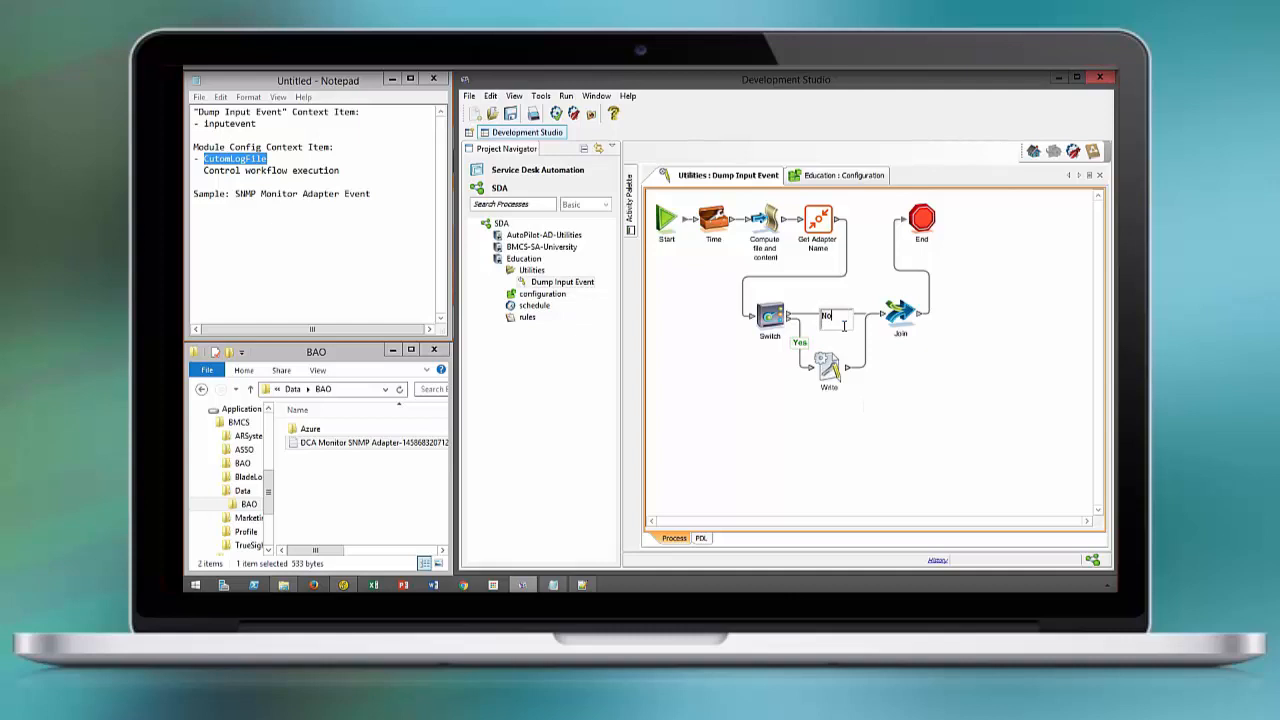
pyautogui.click(770, 318)
pyautogui.write('Log File ?')
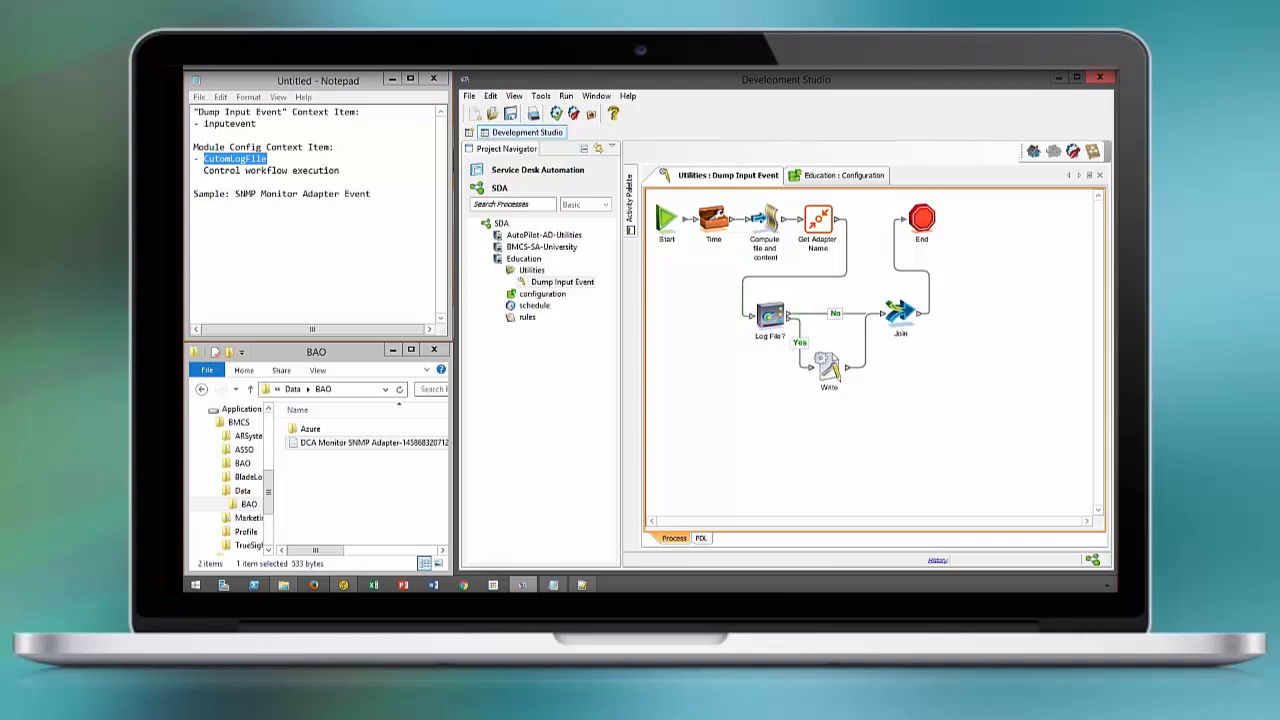
pyautogui.doubleClick(835, 313)
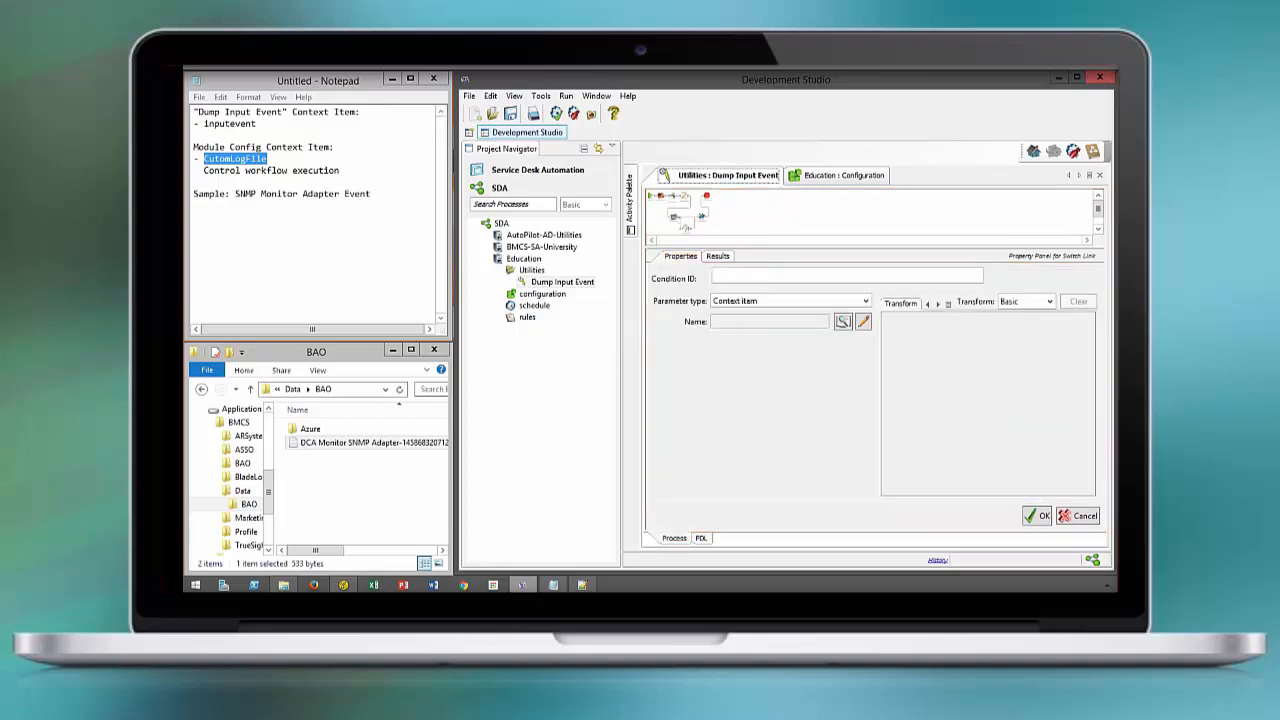
# - Base the Yes branch condition on the aux custom log file context item
pyautogui.click(843, 321)
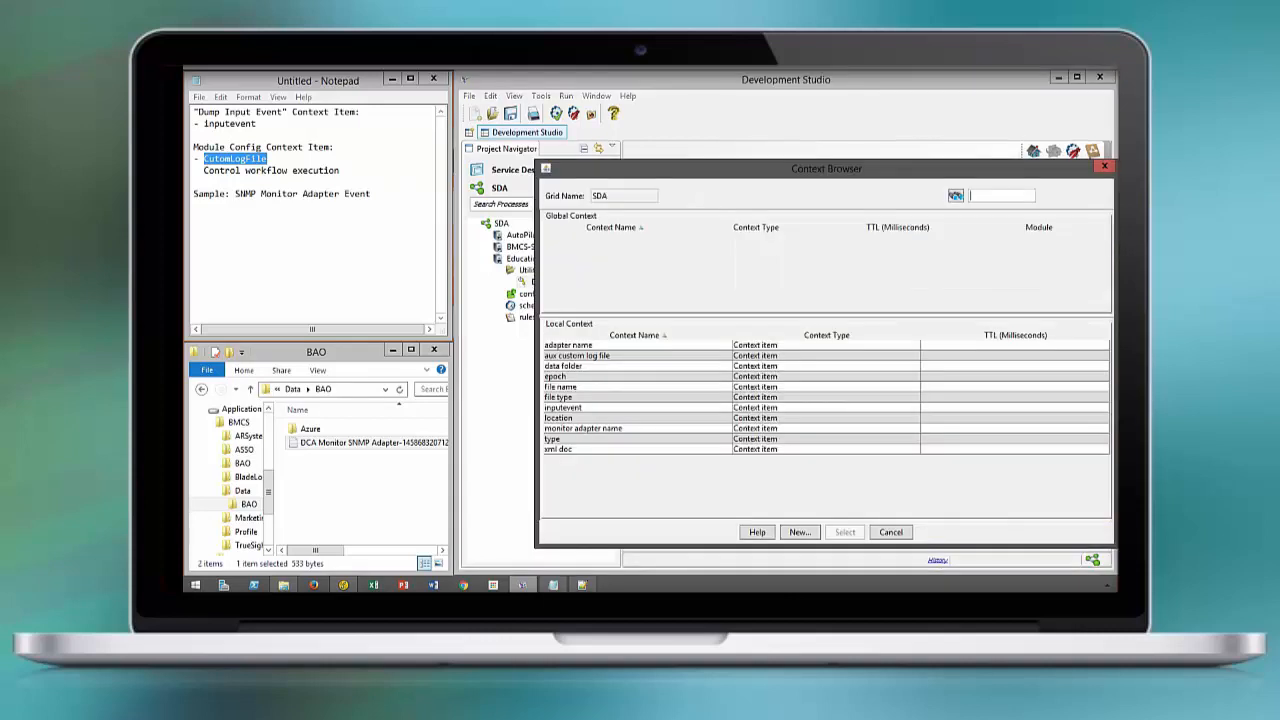
pyautogui.click(843, 531)
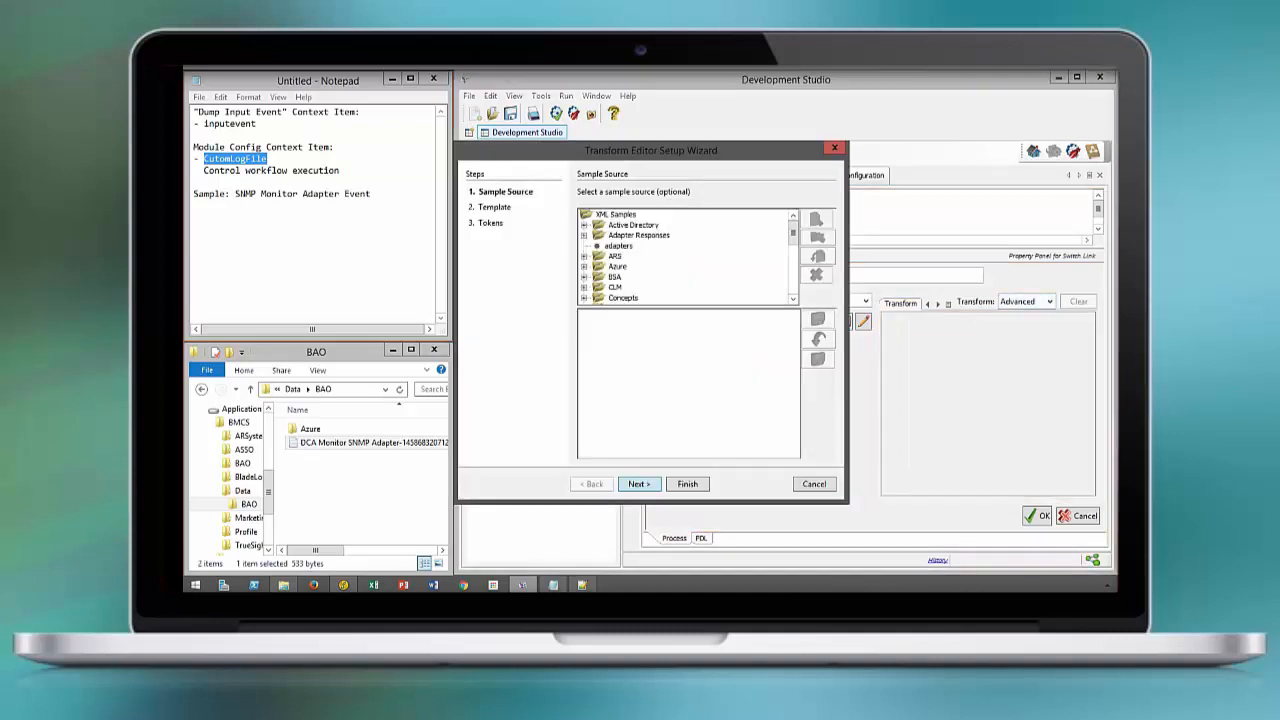
pyautogui.scroll(-3)
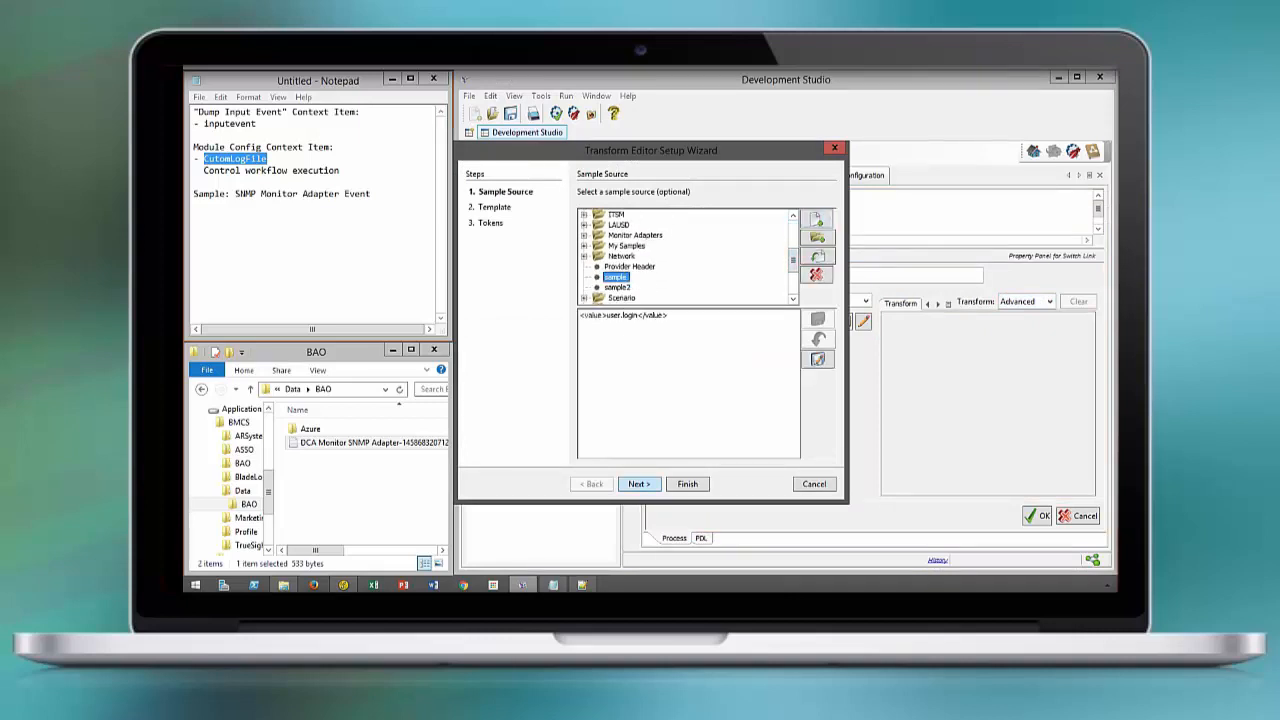
pyautogui.click(687, 483)
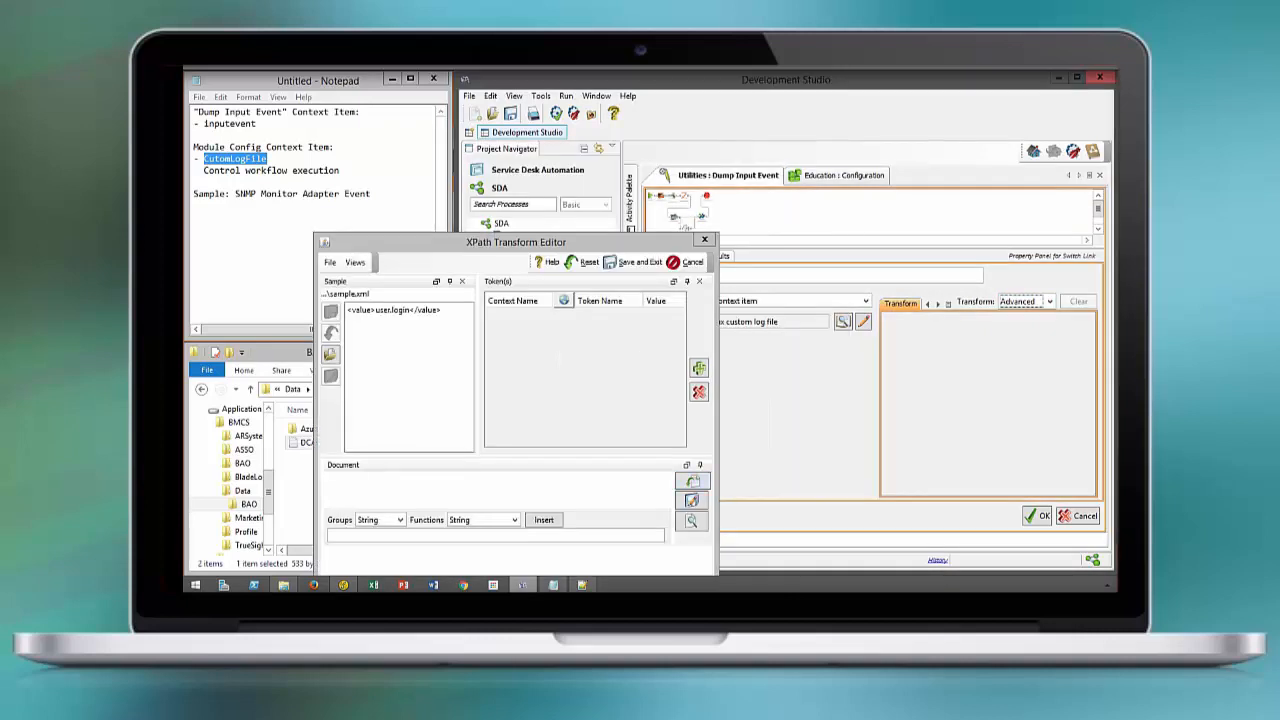
# - Add a starts-with "true" transform and set Condition ID 'Execute workflow'
pyautogui.moveTo(515, 242); pyautogui.dragTo(608, 131)
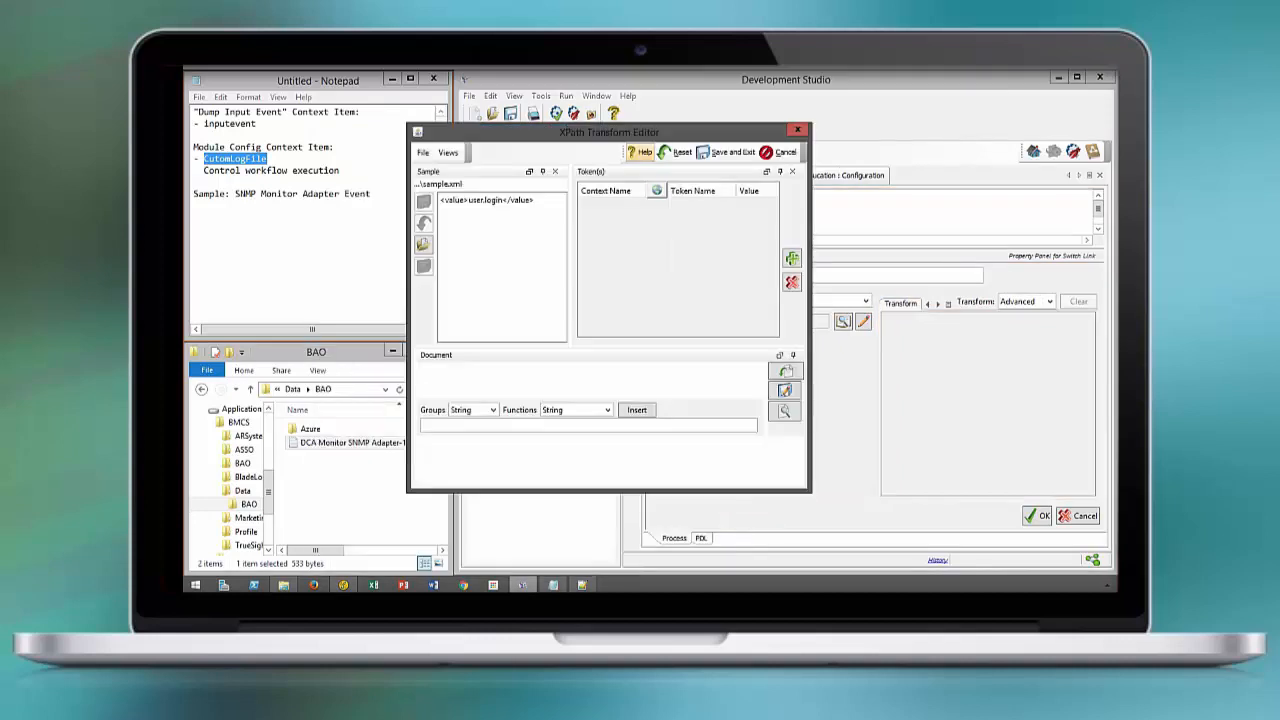
pyautogui.click(605, 409)
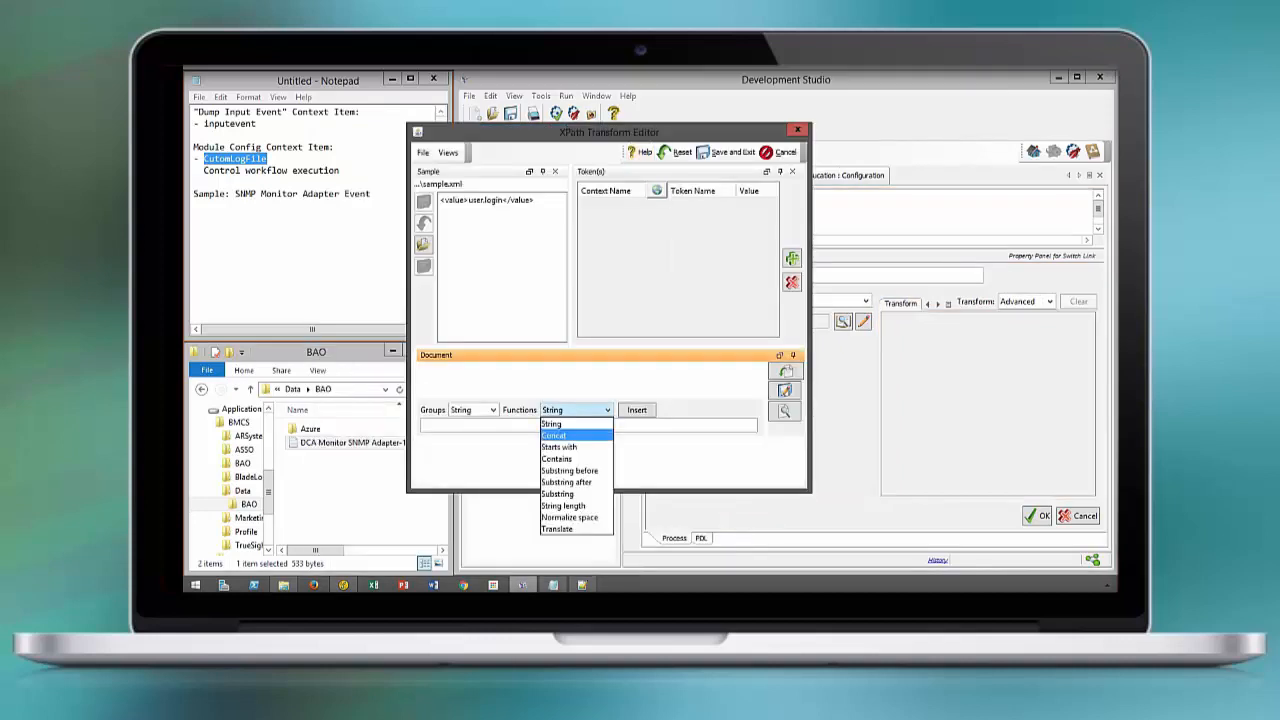
pyautogui.click(560, 447)
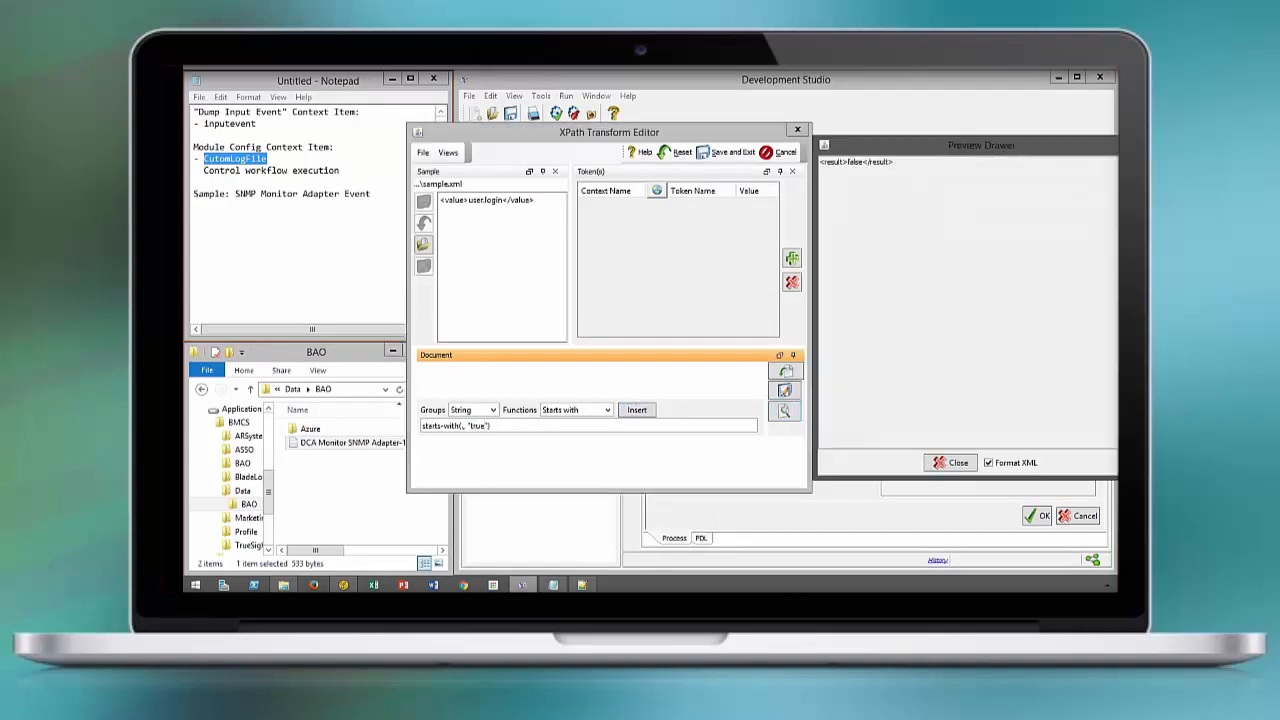
pyautogui.doubleClick(485, 200)
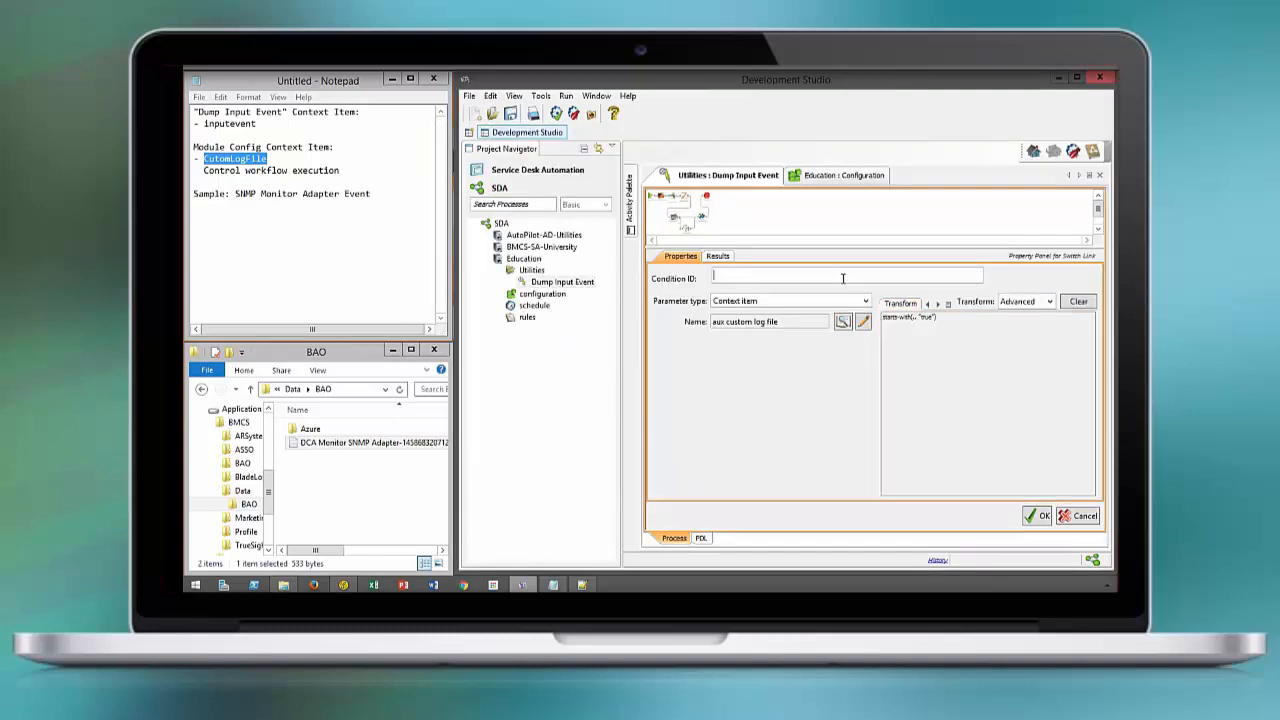
pyautogui.write('Execute workflow')
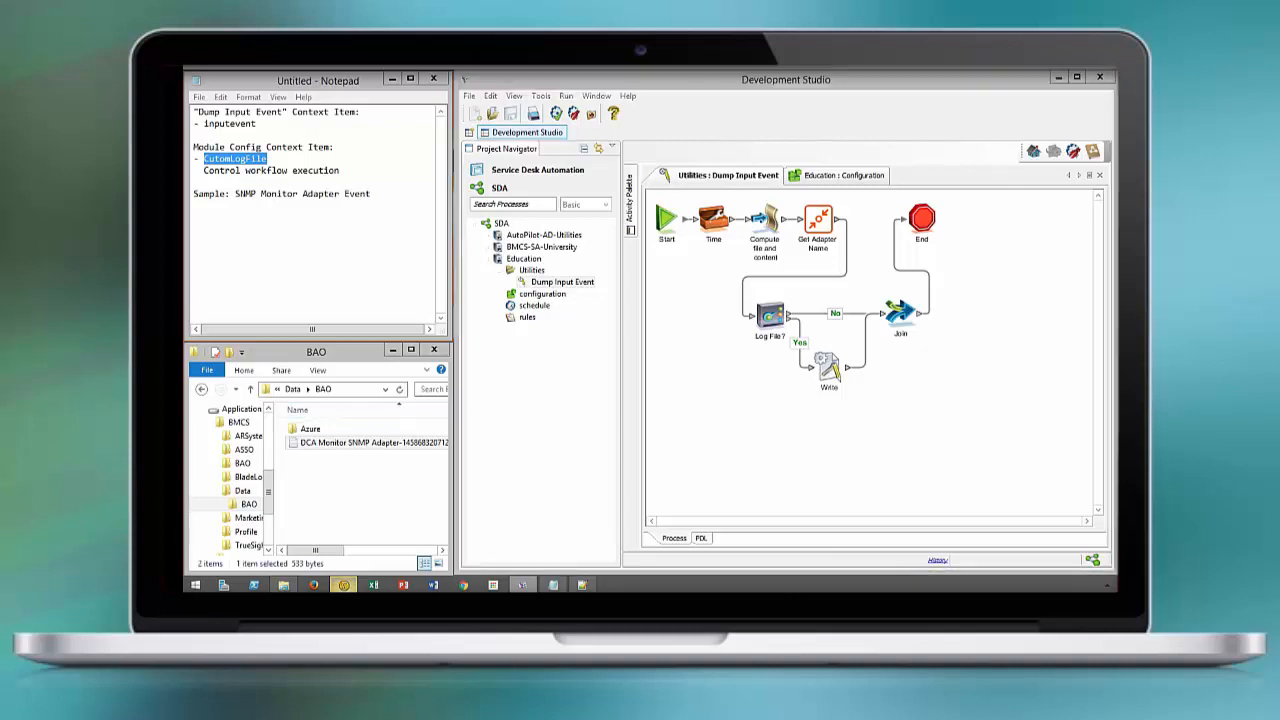
# - Test-run Dump Input Event in triggered mode with the sample SNMP event, then show the module configuration
pyautogui.doubleClick(367, 442)
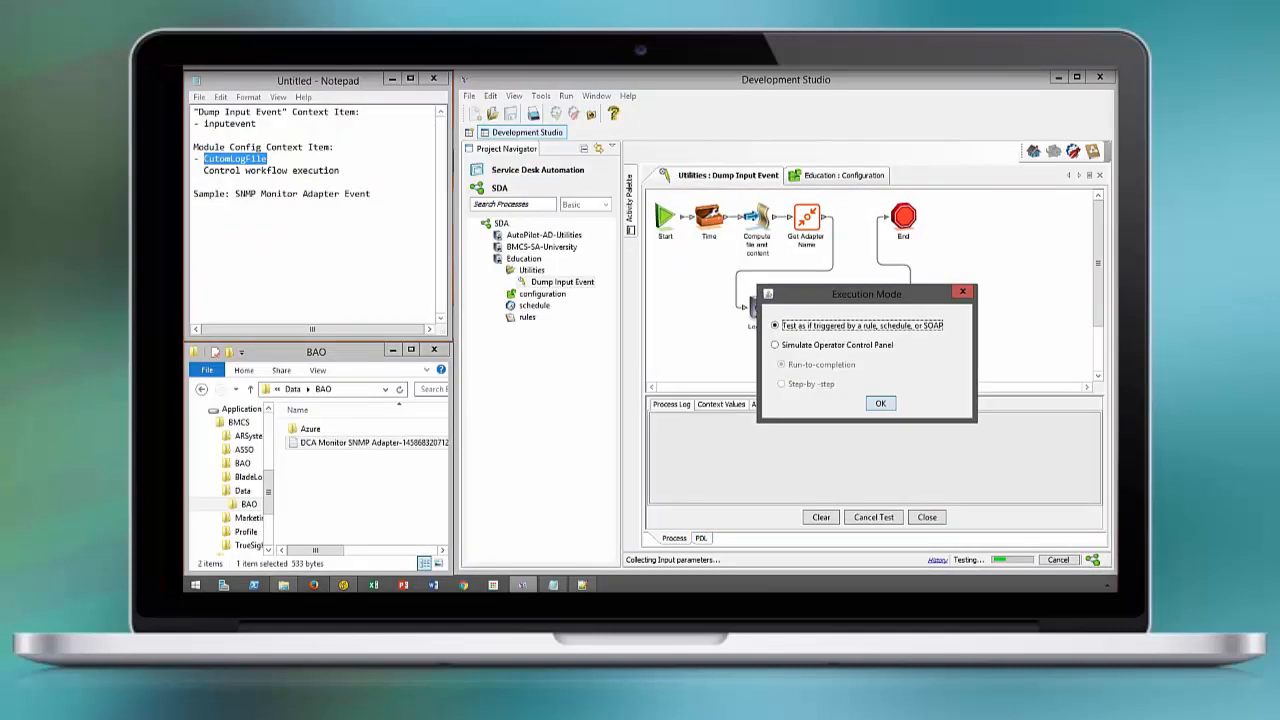
pyautogui.click(880, 403)
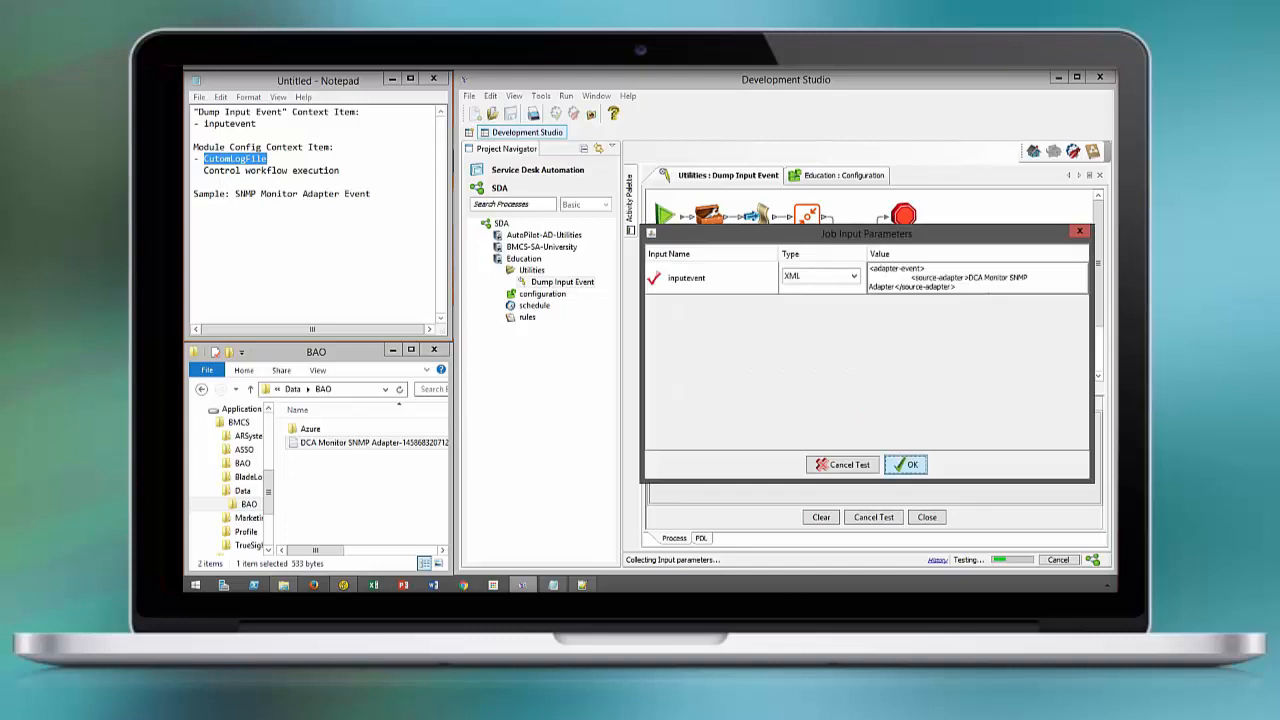
pyautogui.click(905, 464)
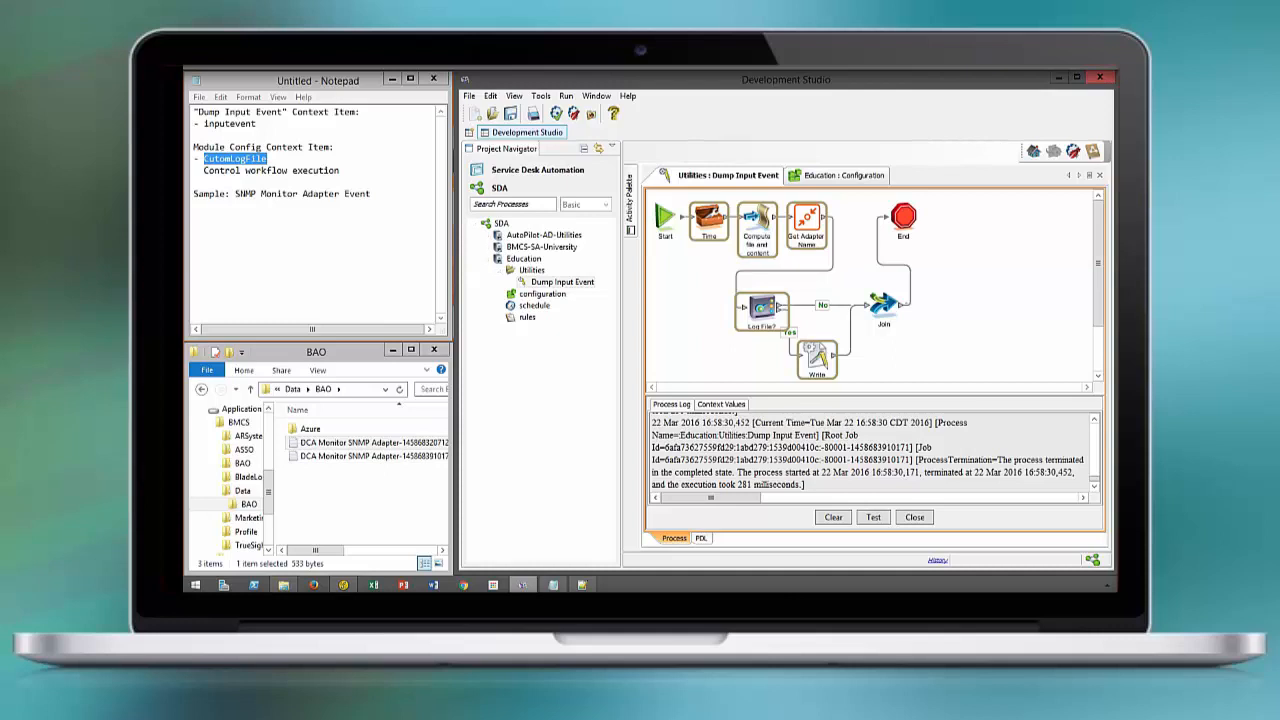
pyautogui.click(835, 175)
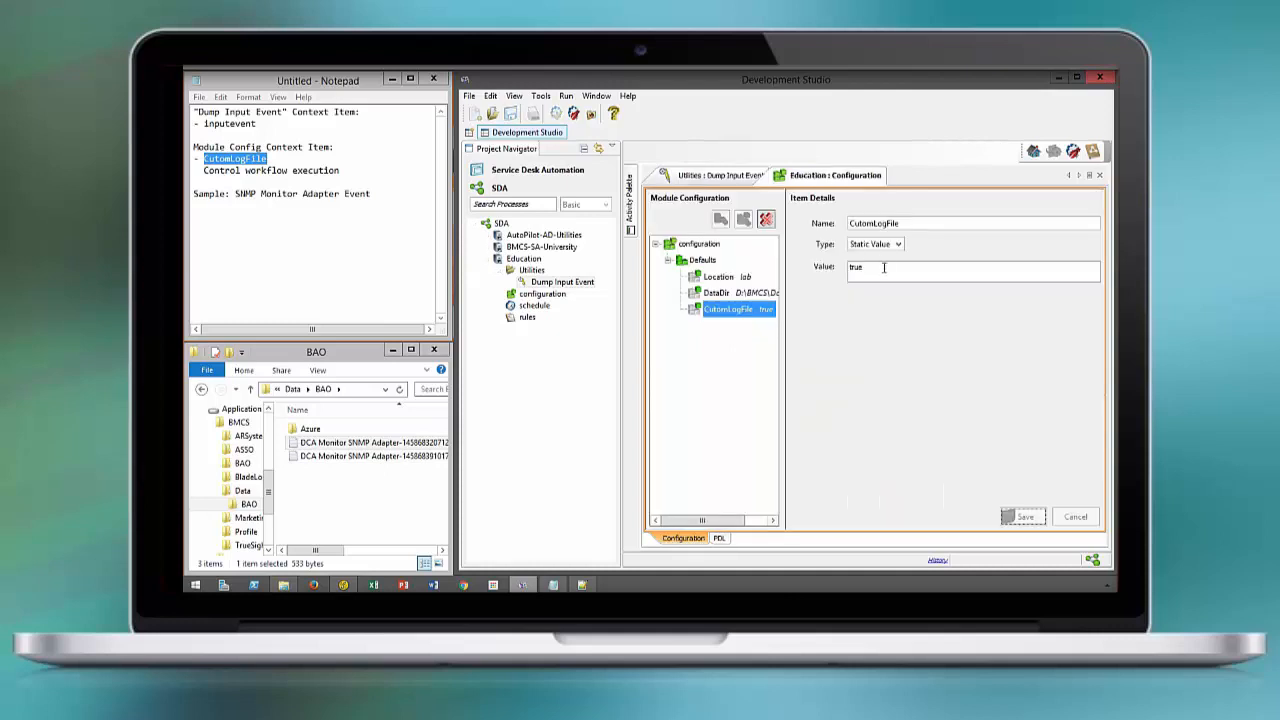
# - Change CutomLogFile's value to false and rerun the Dump Input Event test
pyautogui.write('false')
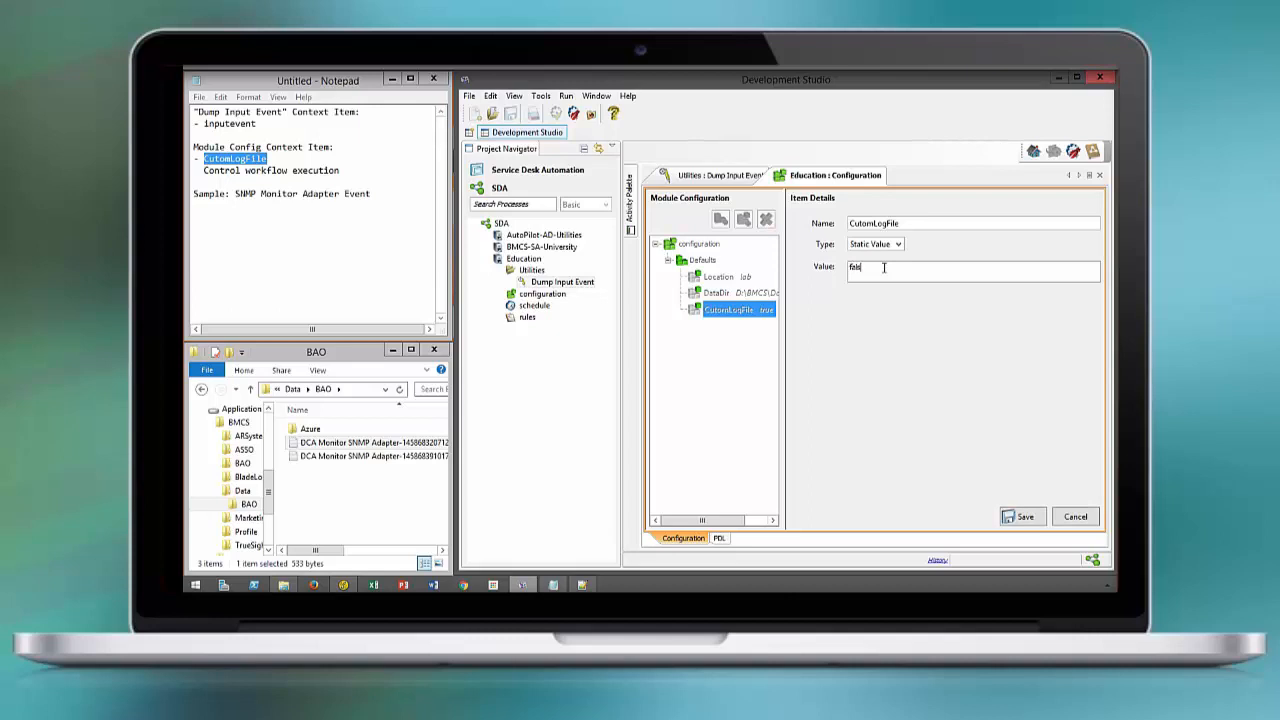
pyautogui.write('e')
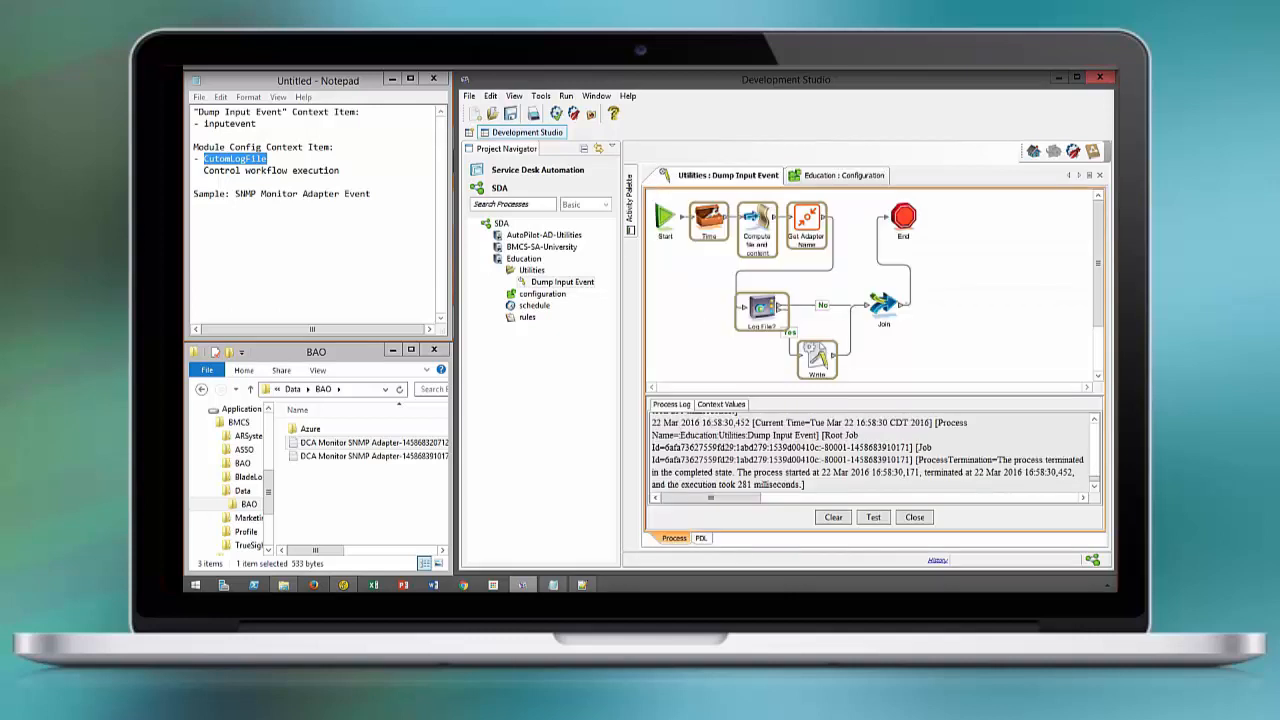
pyautogui.click(872, 517)
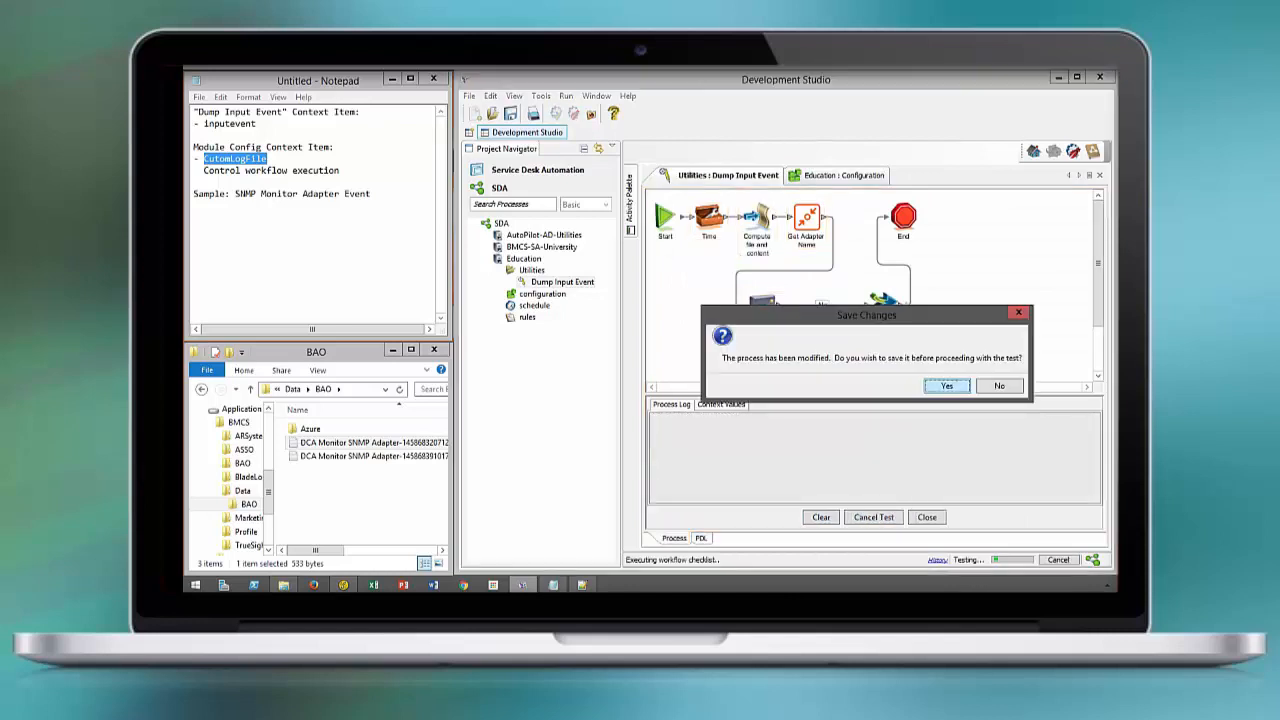